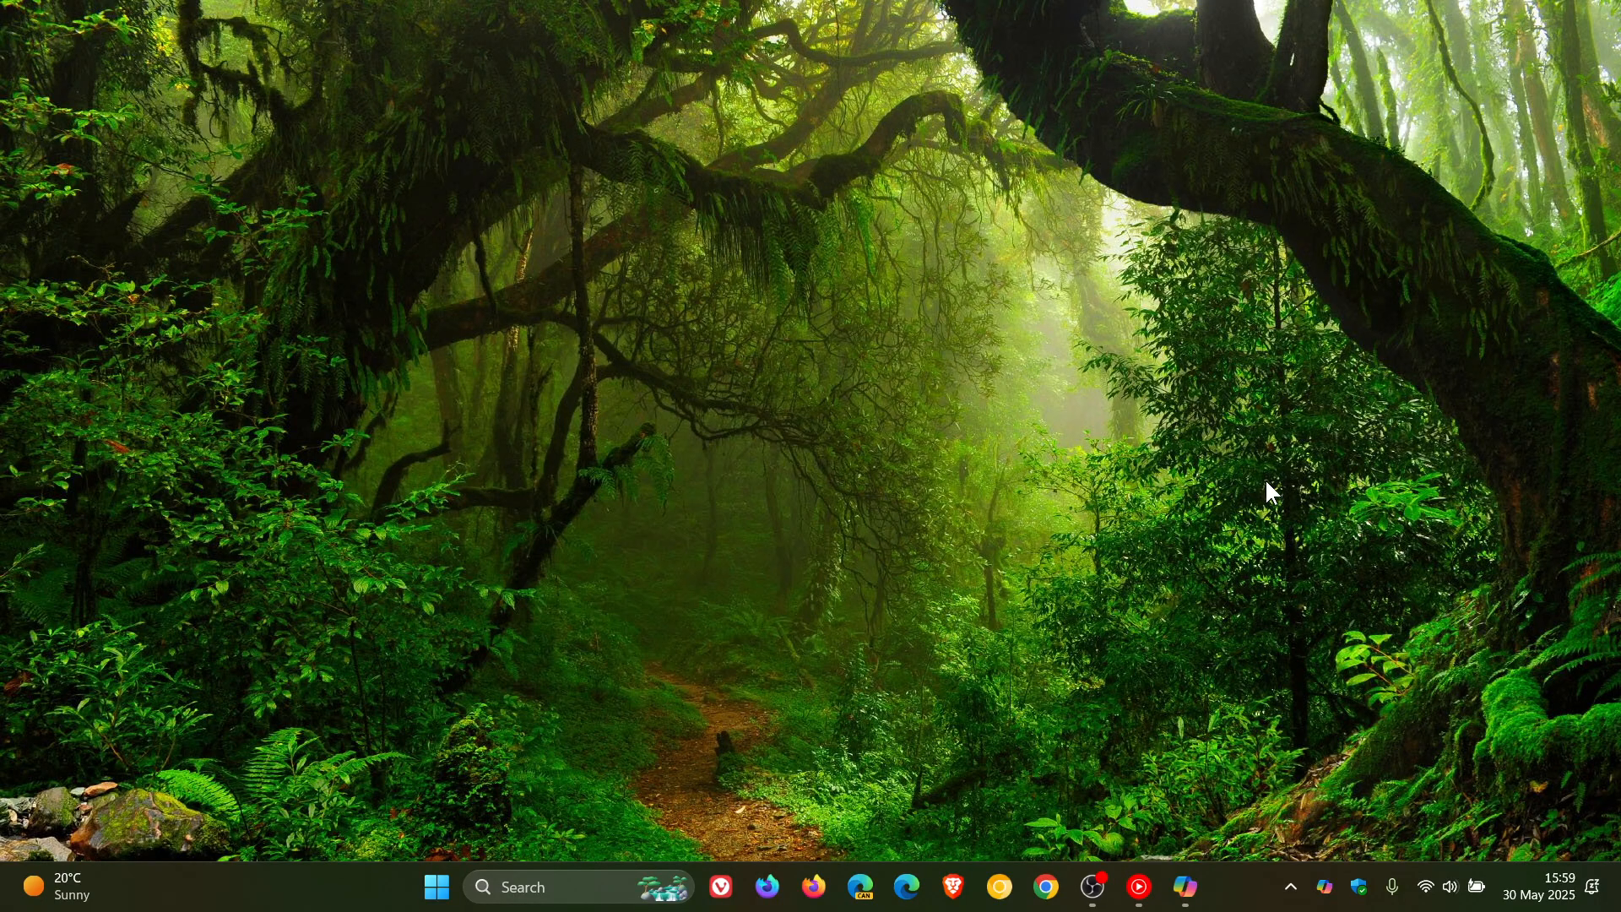
mouse_move(1243, 645)
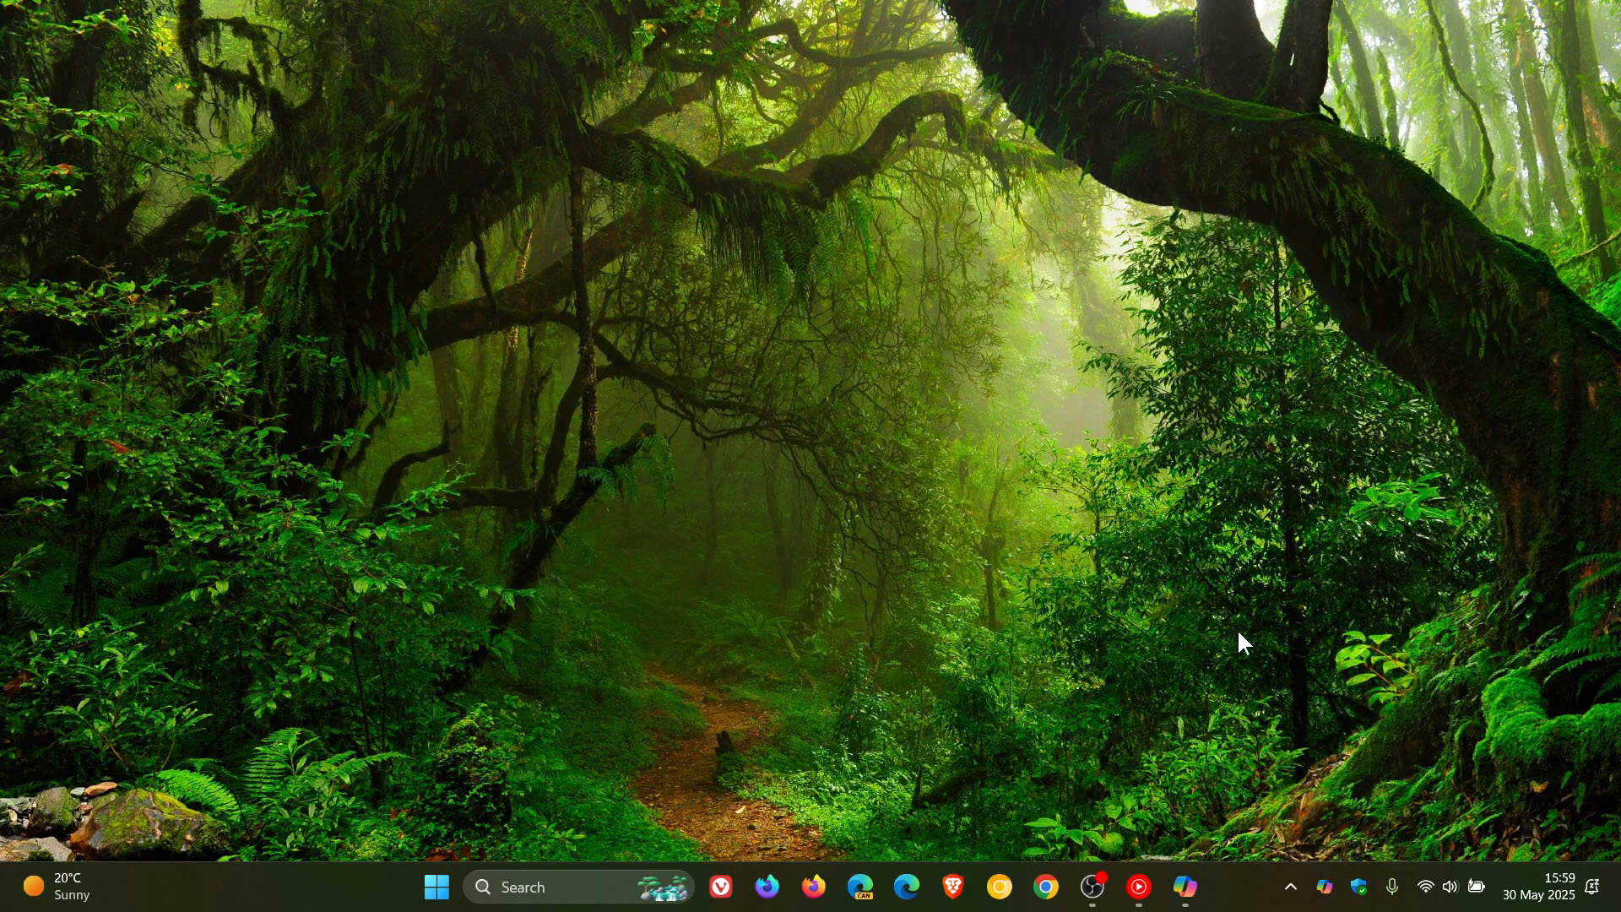
click(1184, 887)
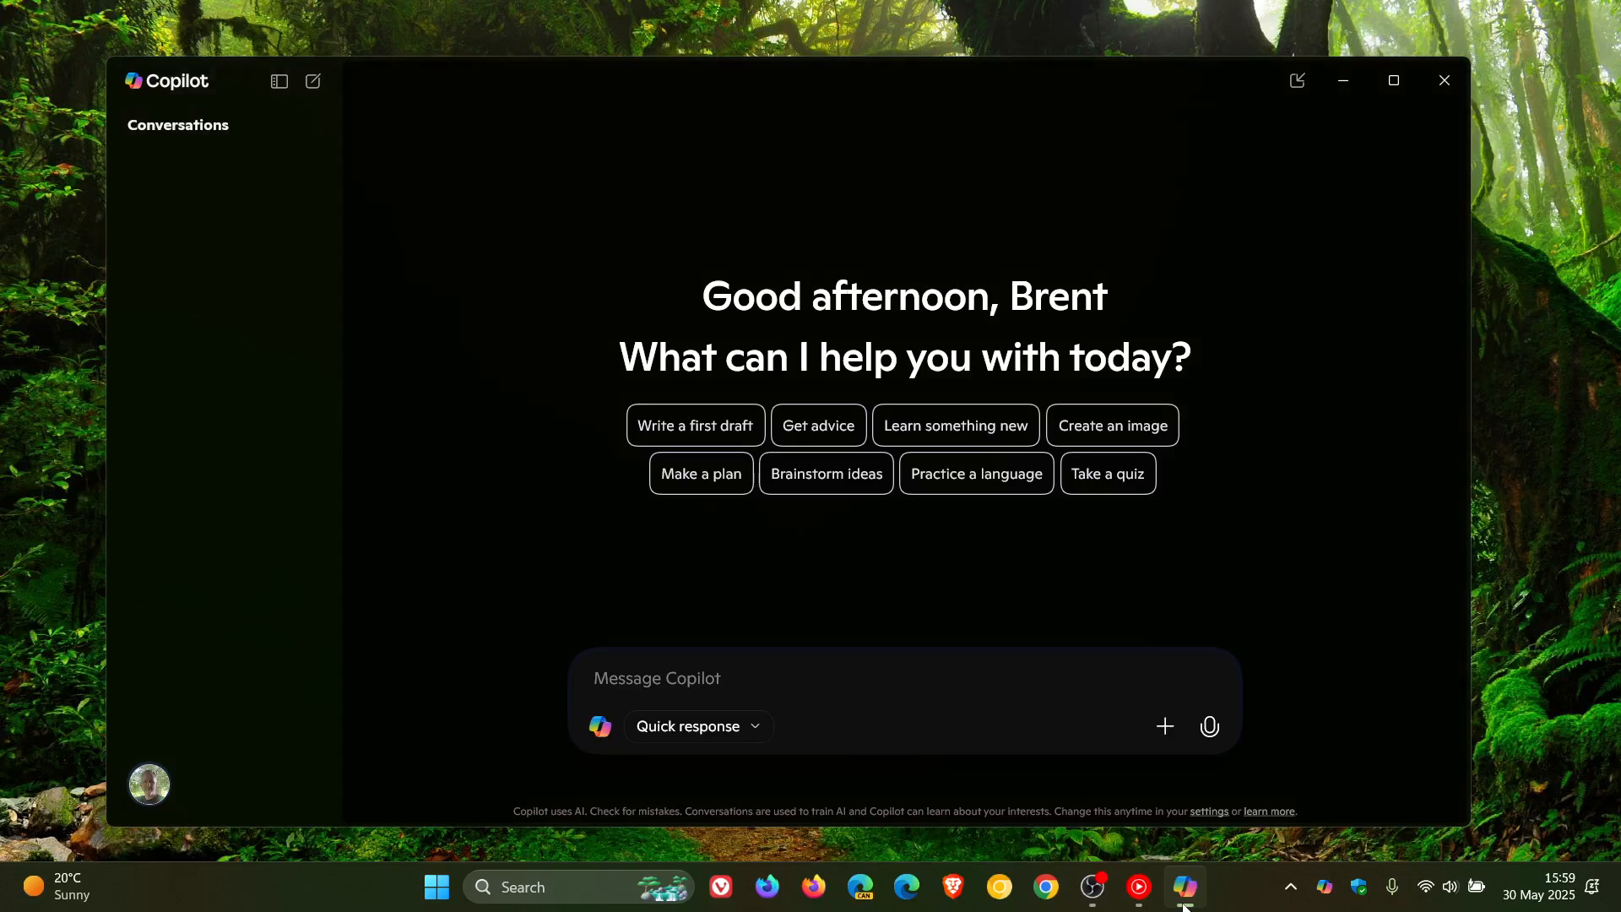
mouse_move(1325, 506)
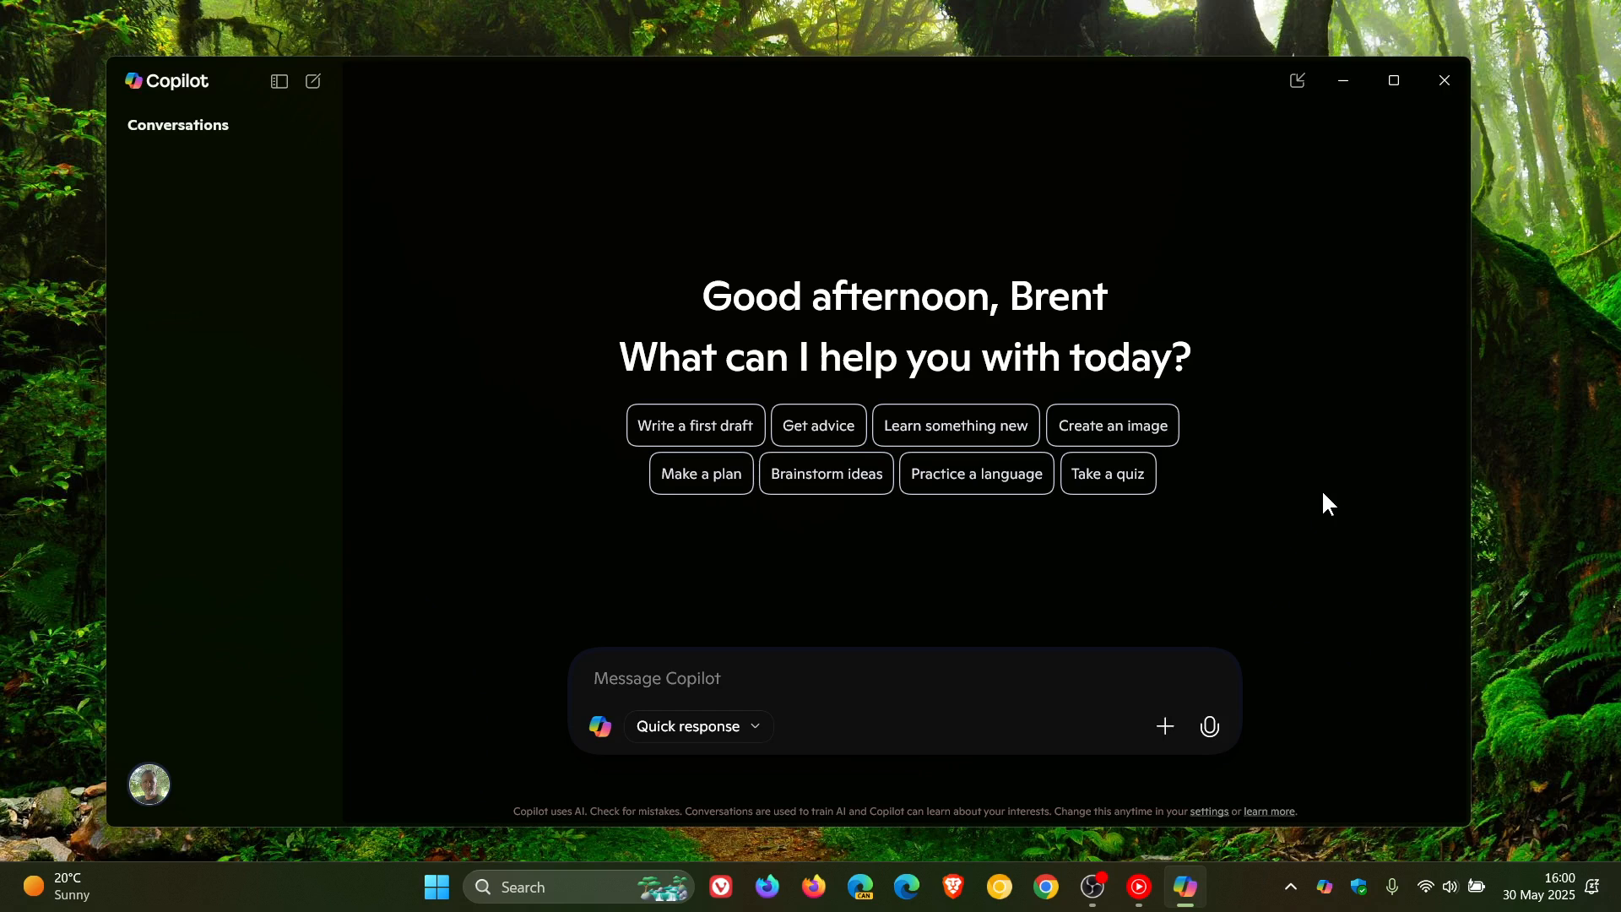
click(1443, 81)
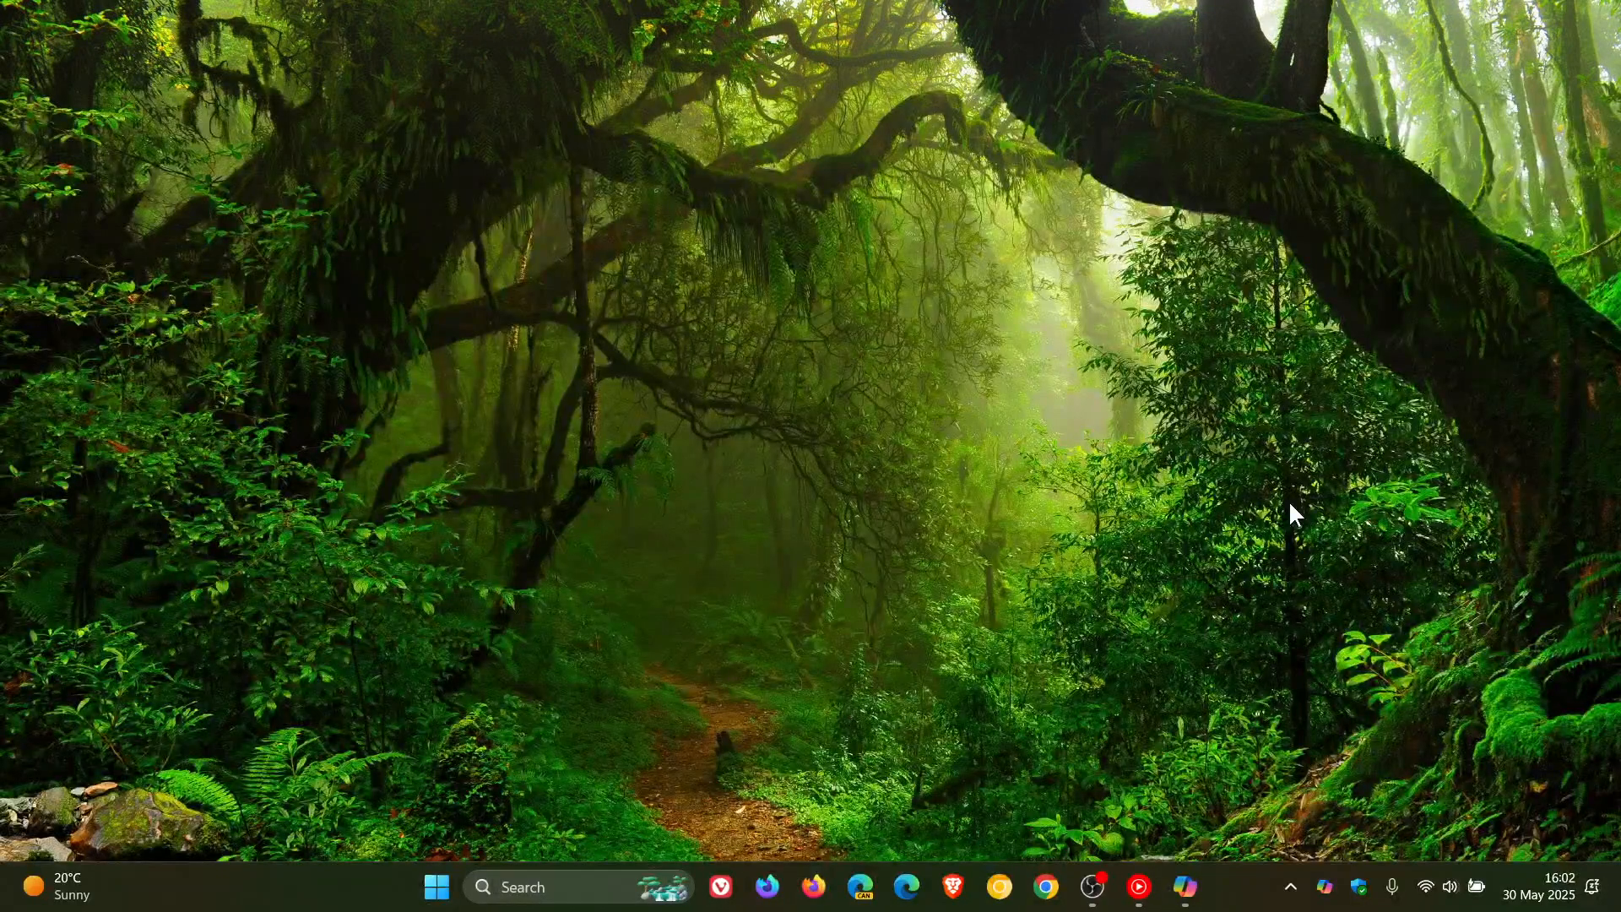
mouse_move(431, 845)
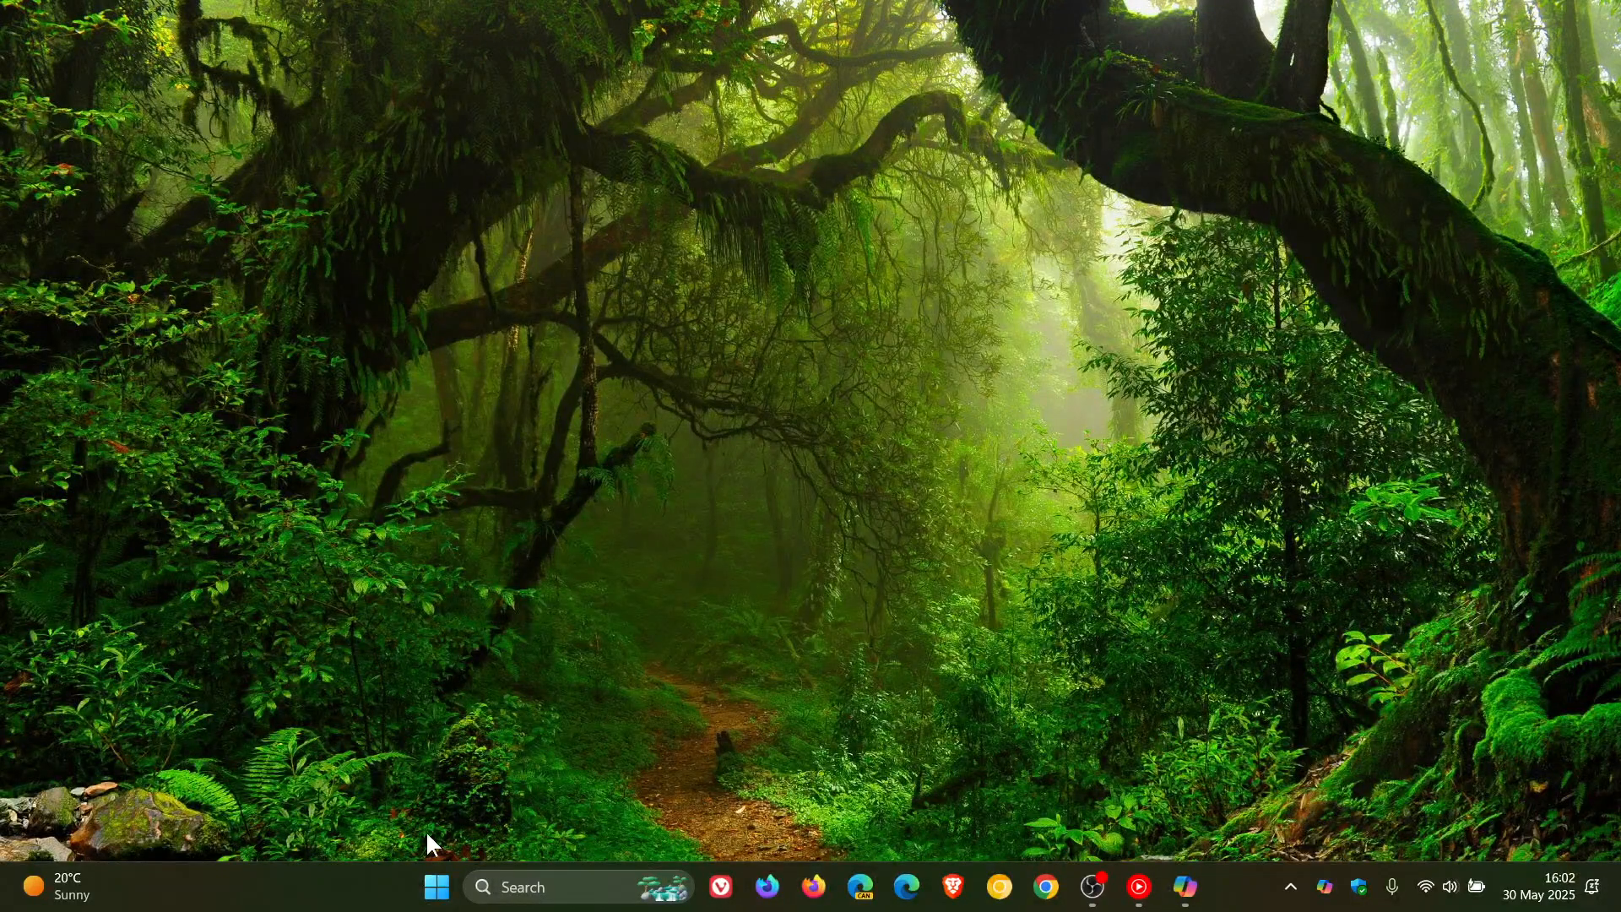
click(436, 911)
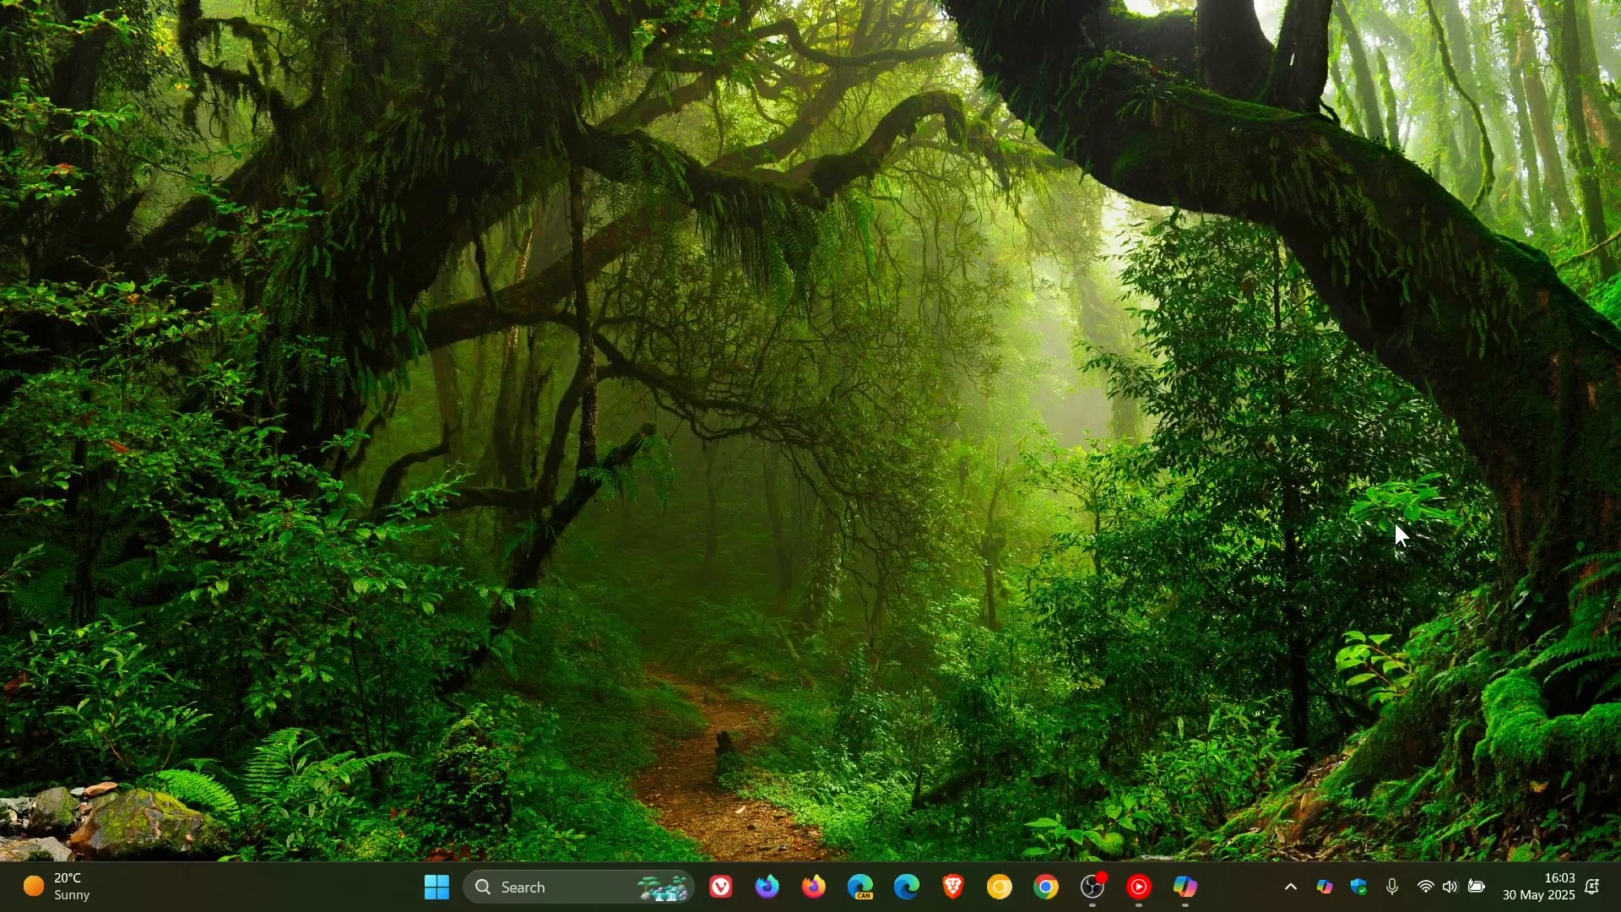
click(1185, 886)
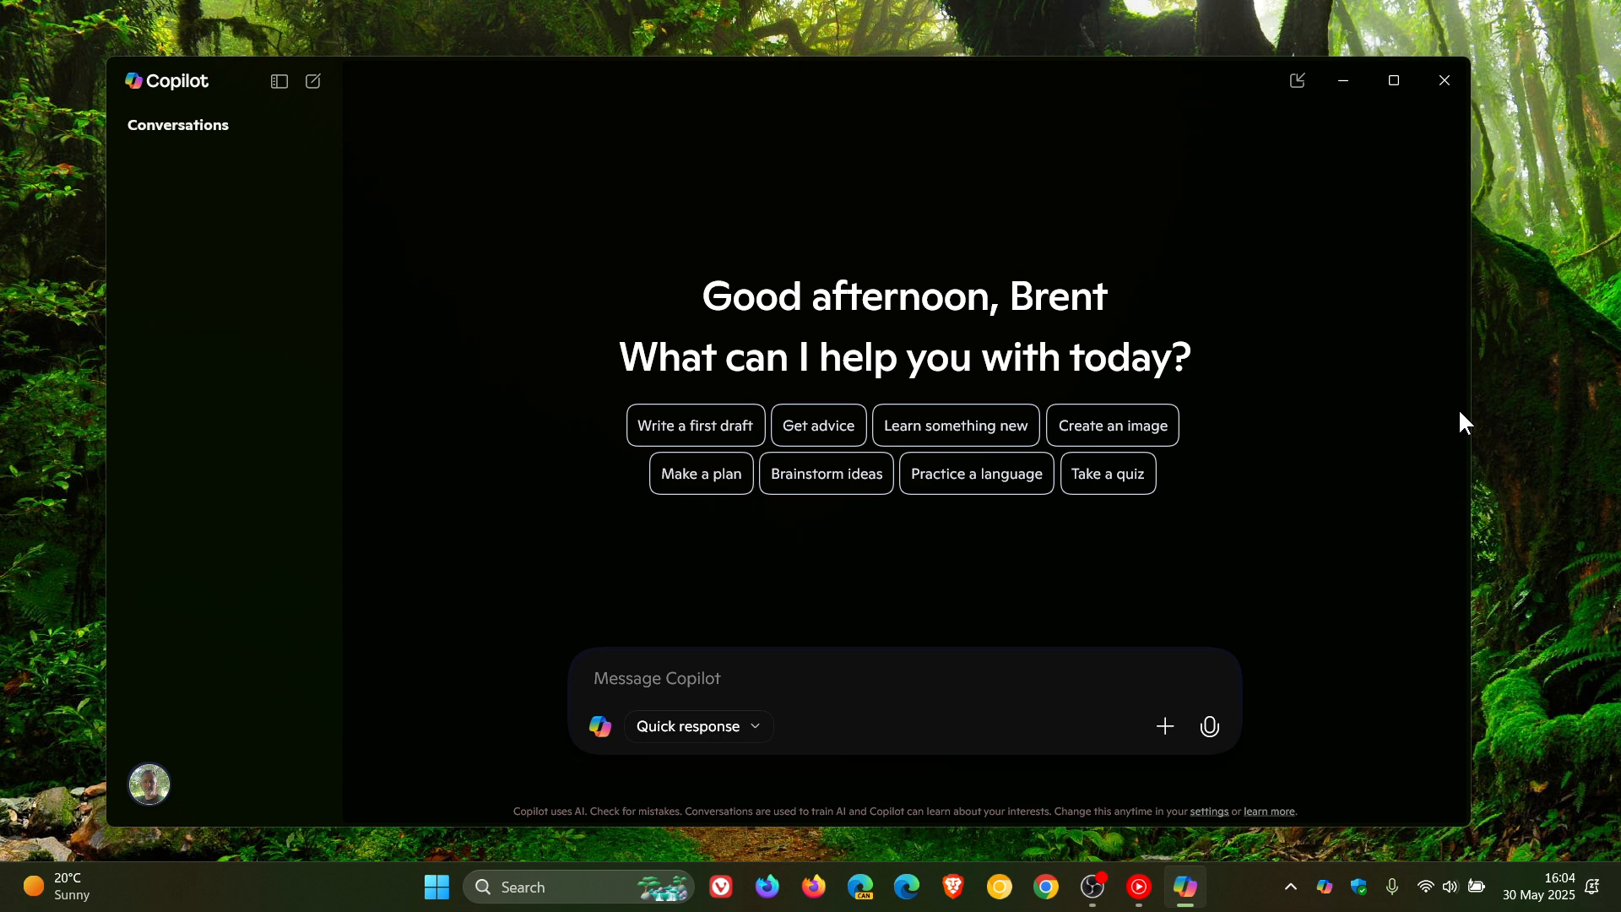
click(1443, 80)
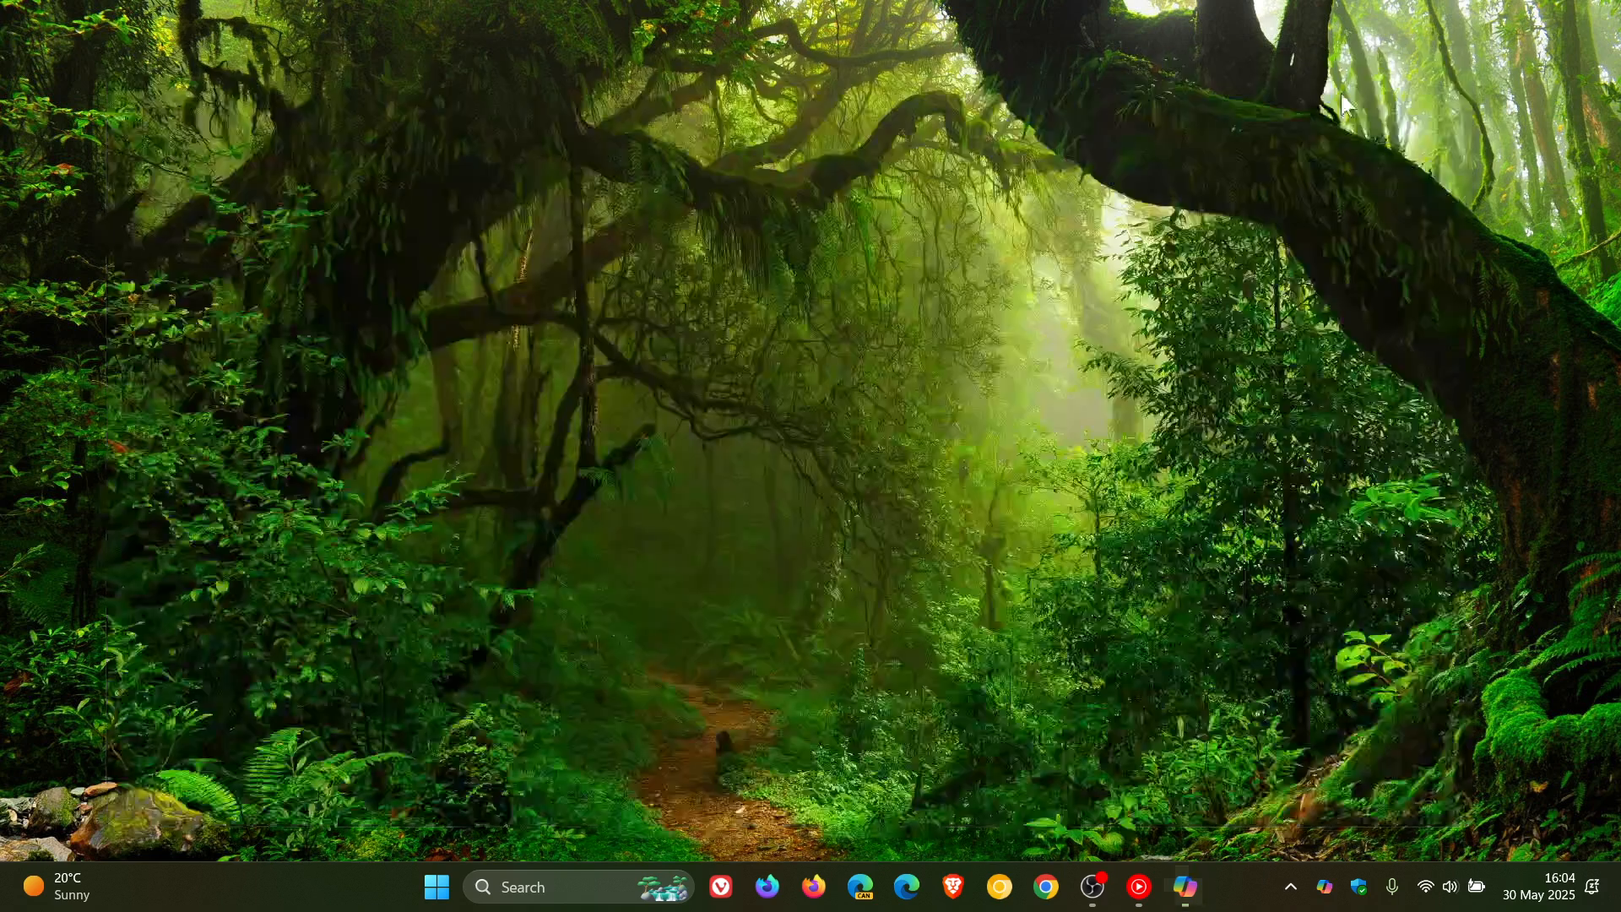
mouse_move(1228, 396)
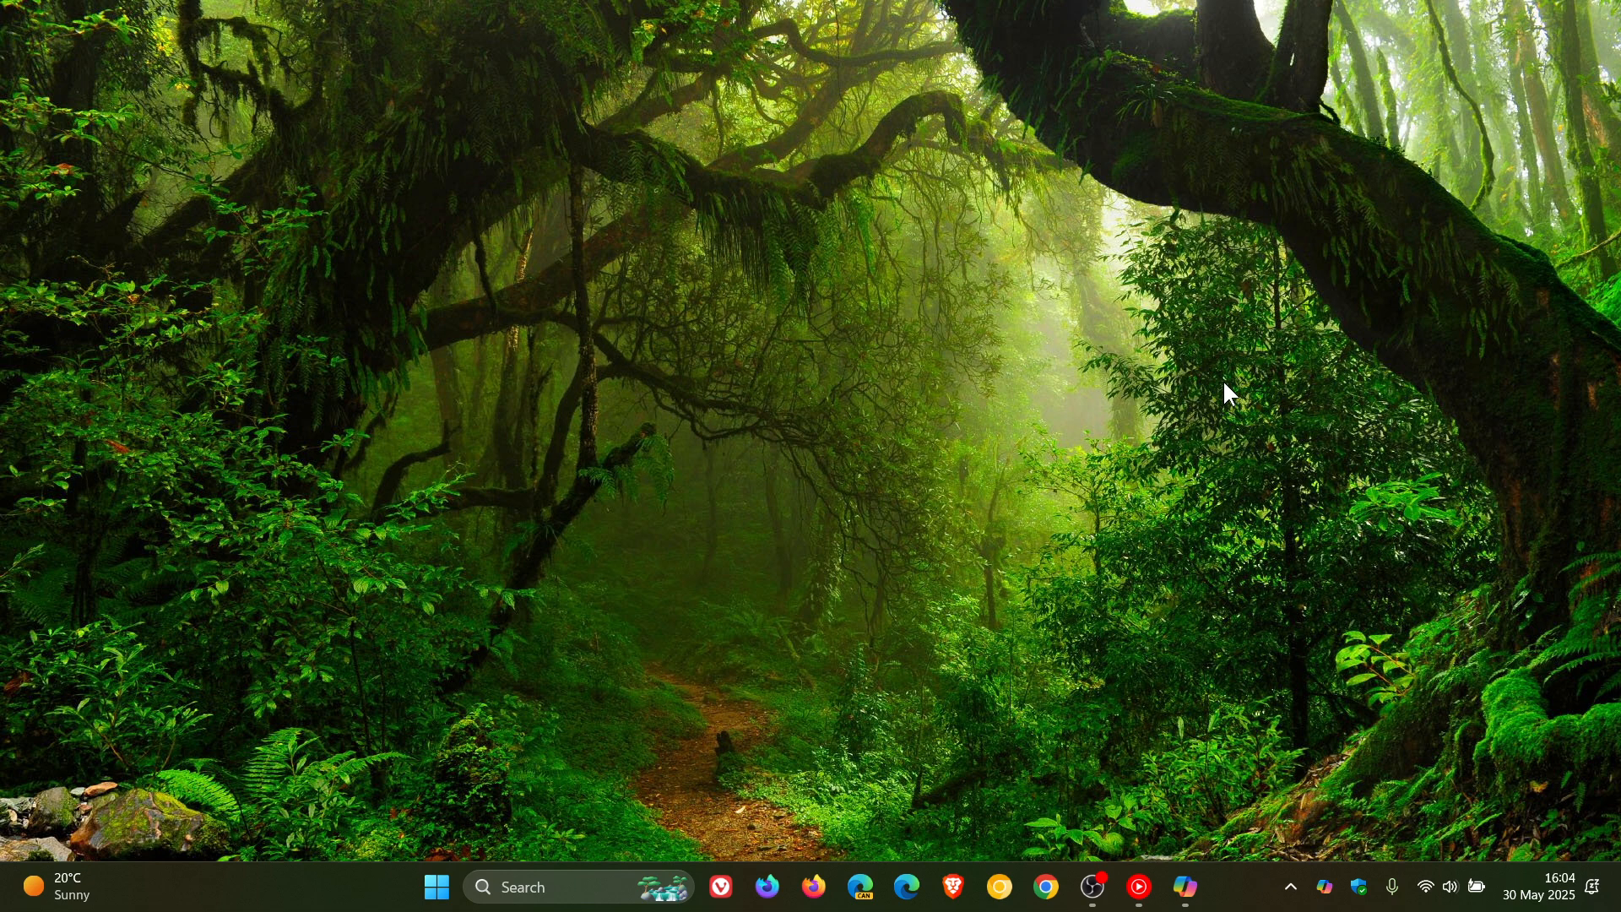
mouse_move(1216, 420)
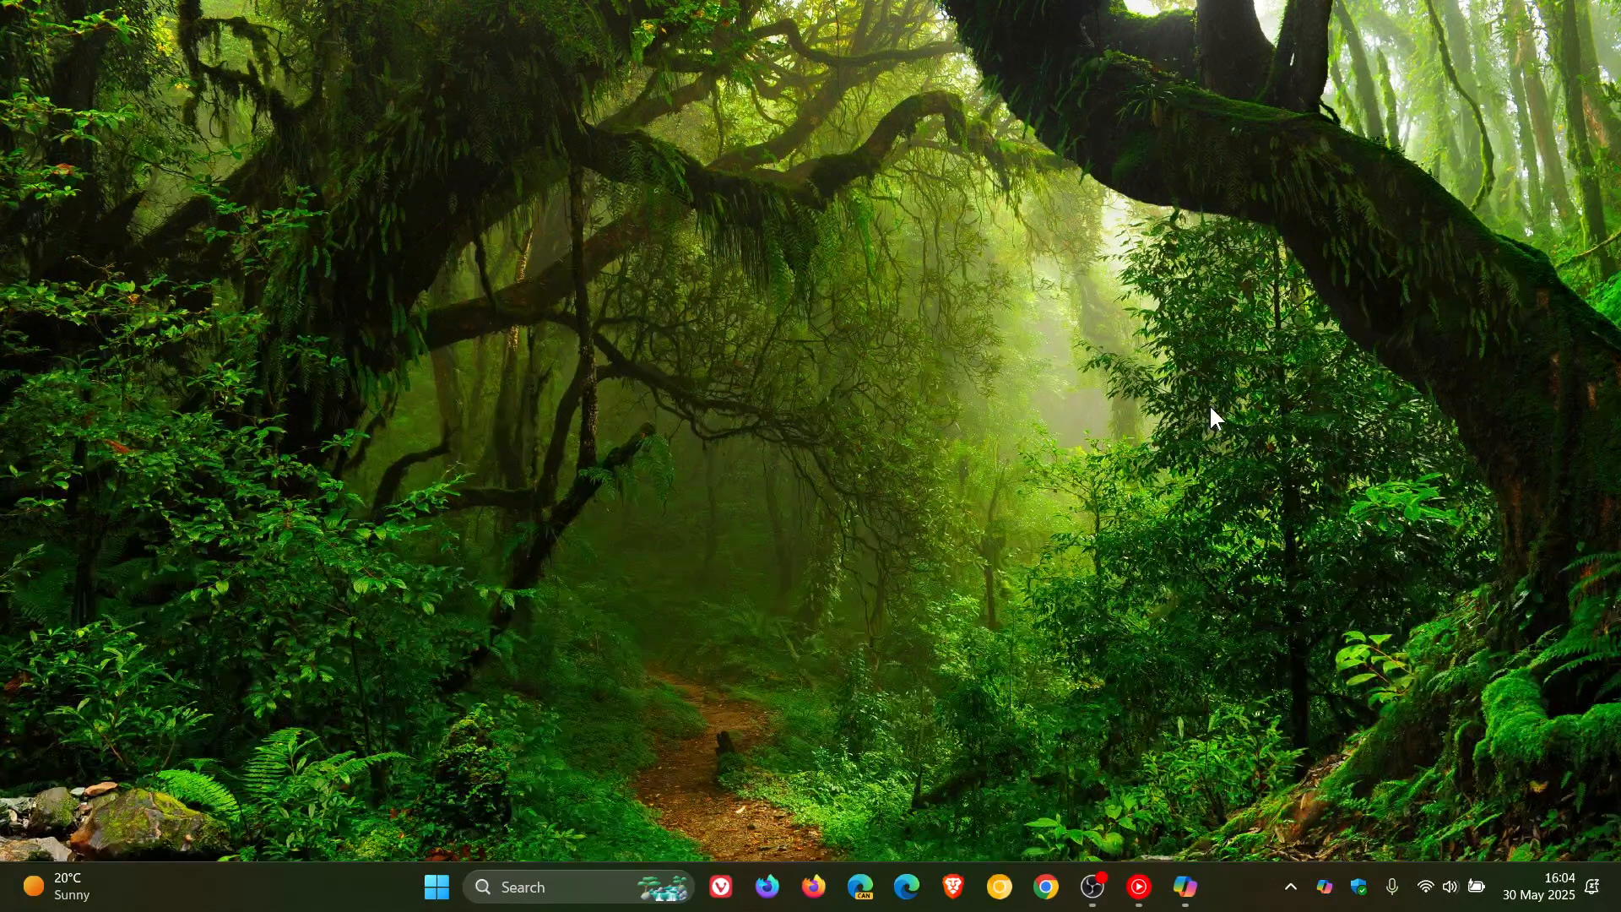